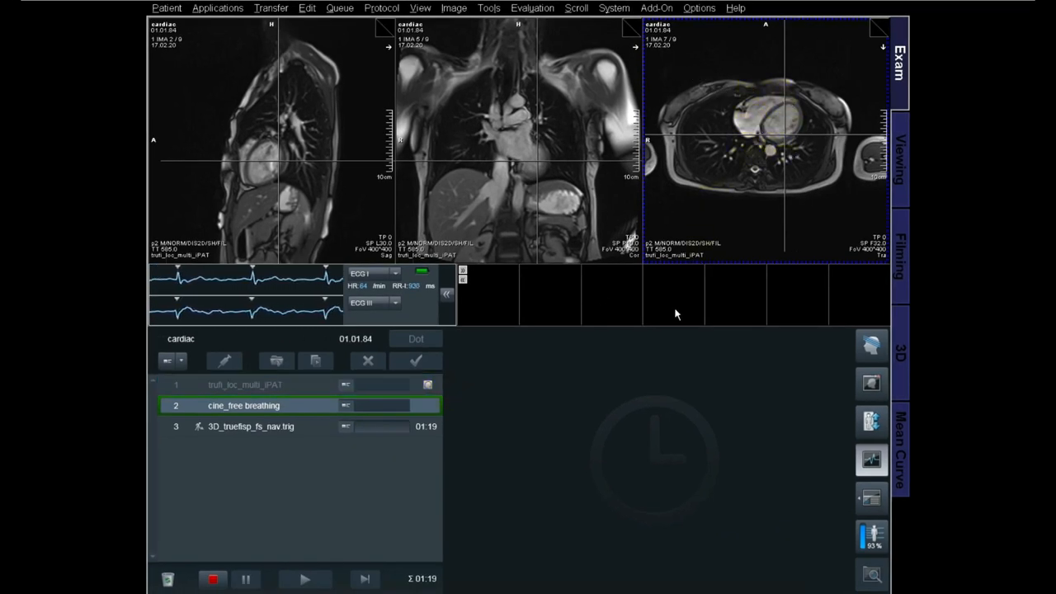
{"action": "mouse_move", "coordinate": [273, 426]}
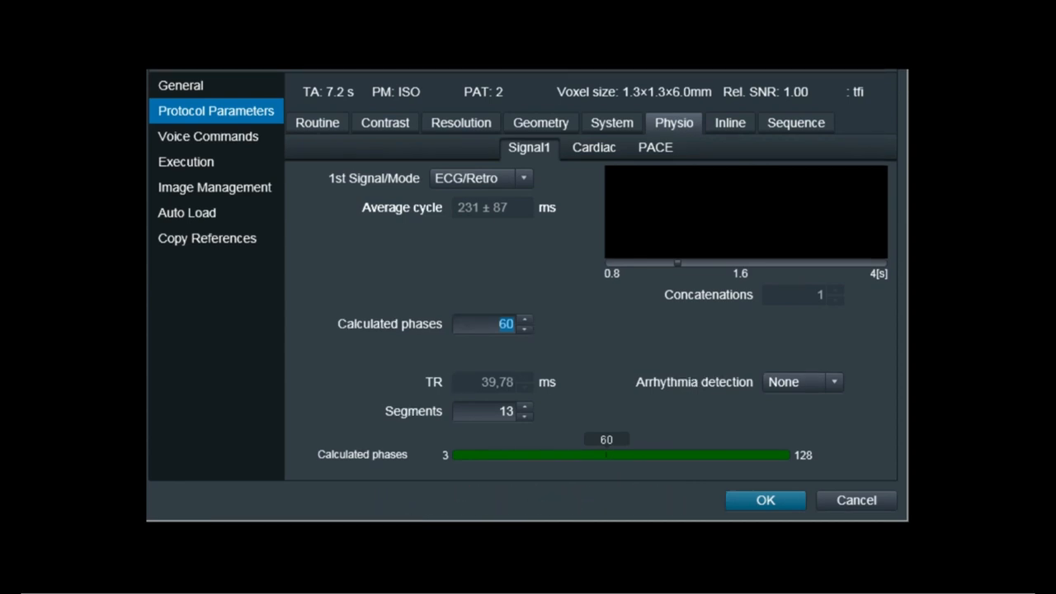
Step: Accept the cine ECG/Retro physiology settings with 60 calculated phases and 13 segments
{"action": "left_click", "coordinate": [766, 500]}
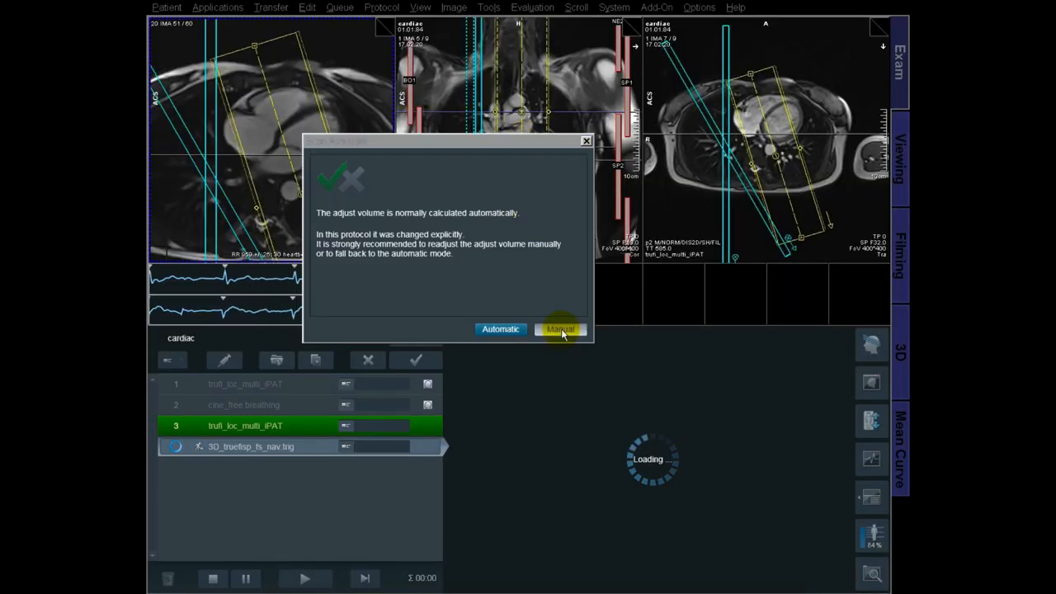
Step: Choose Manual adjust volume for the 3D TrueFISP navigator coronary scan
{"action": "left_click", "coordinate": [559, 330]}
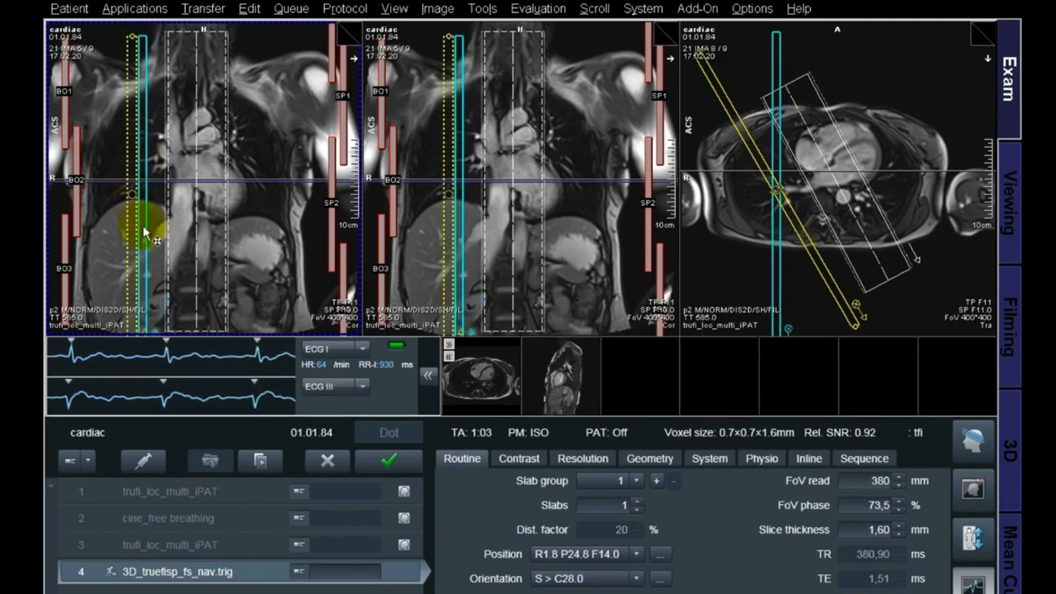
Step: Show the Physio Signal1 ECG trigger settings of 3D_truefisp_fs_nav.trig (delay 505 ms, window 886 ms)
{"action": "left_click", "coordinate": [405, 546]}
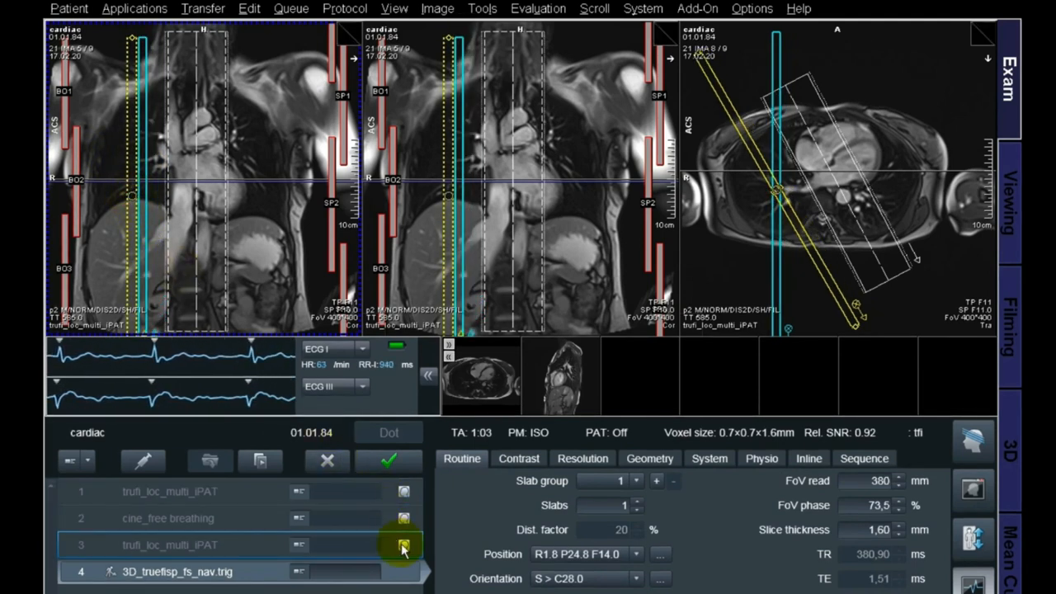
{"action": "left_click", "coordinate": [403, 544]}
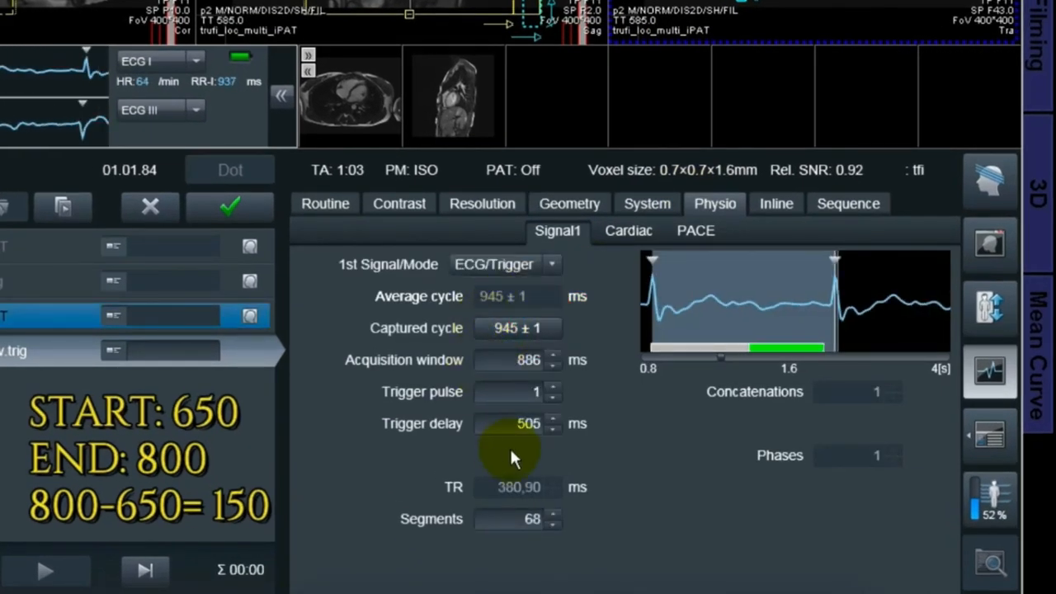
{"action": "mouse_move", "coordinate": [519, 422]}
{"action": "type", "text": "1000"}
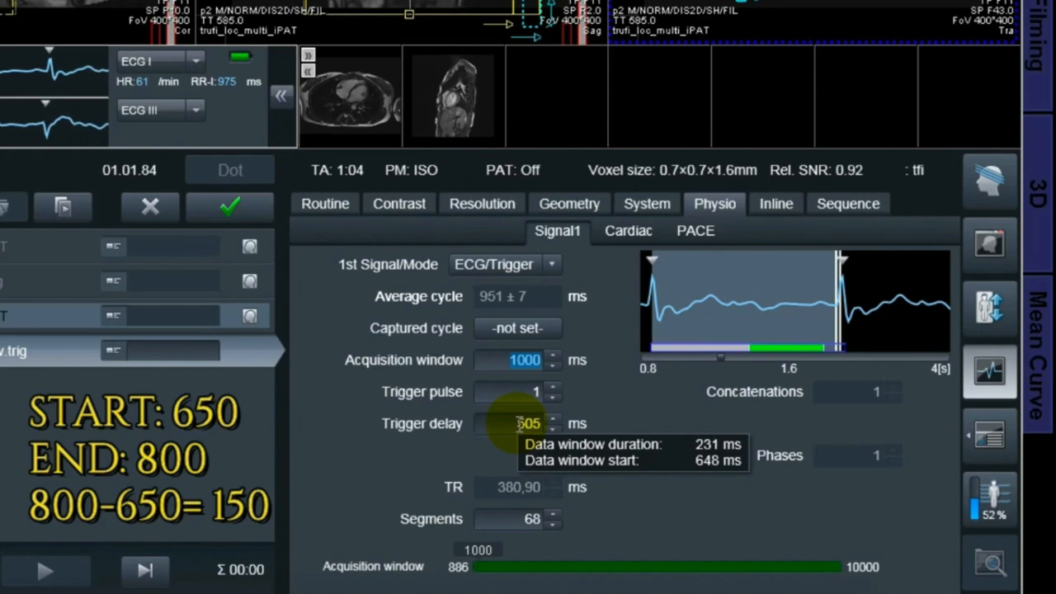
Step: Set the trigger delay to 510 ms and adjust the number of segments for the 1000 ms acquisition window
{"action": "left_click", "coordinate": [526, 423]}
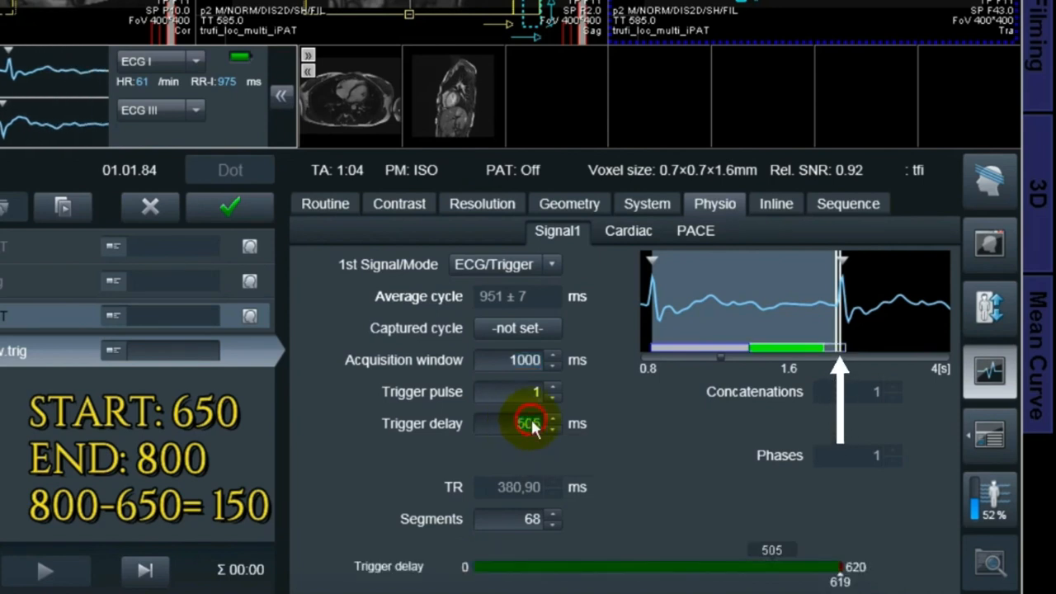
{"action": "left_click", "coordinate": [551, 419]}
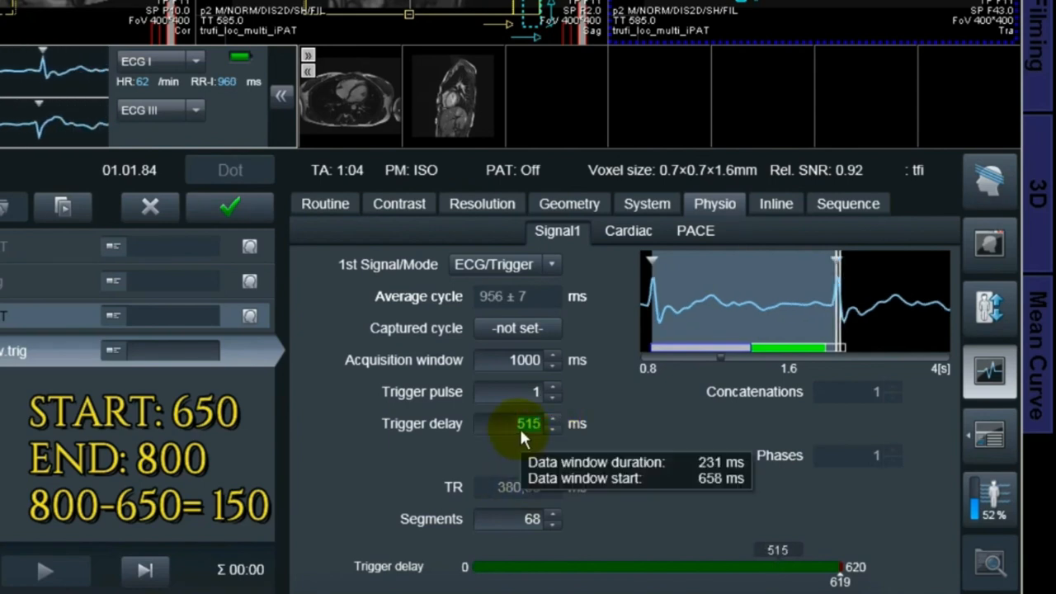
{"action": "left_click", "coordinate": [551, 429]}
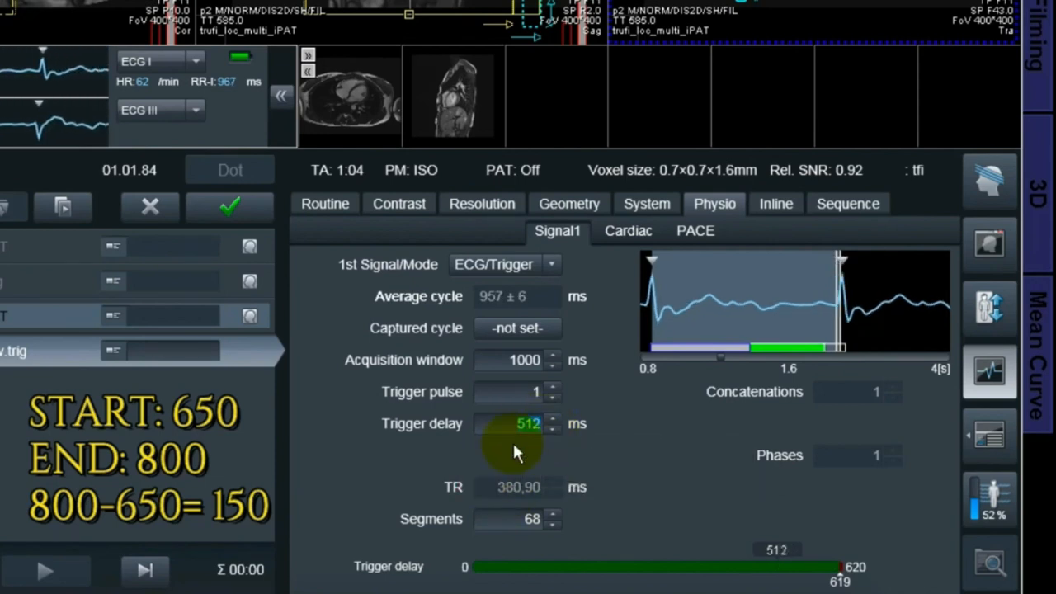
{"action": "left_click", "coordinate": [553, 428]}
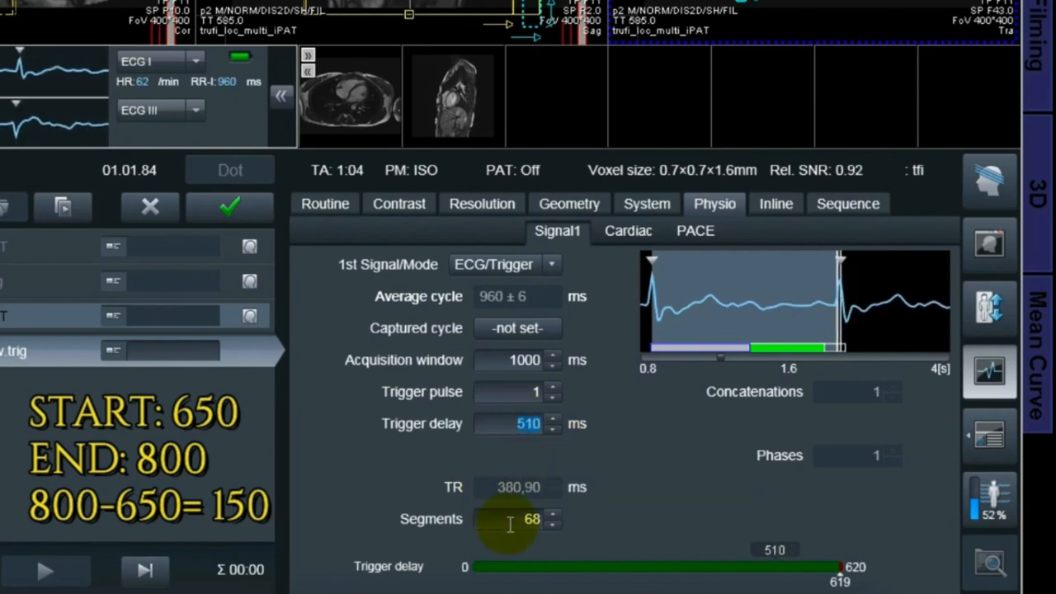
{"action": "left_click", "coordinate": [551, 524]}
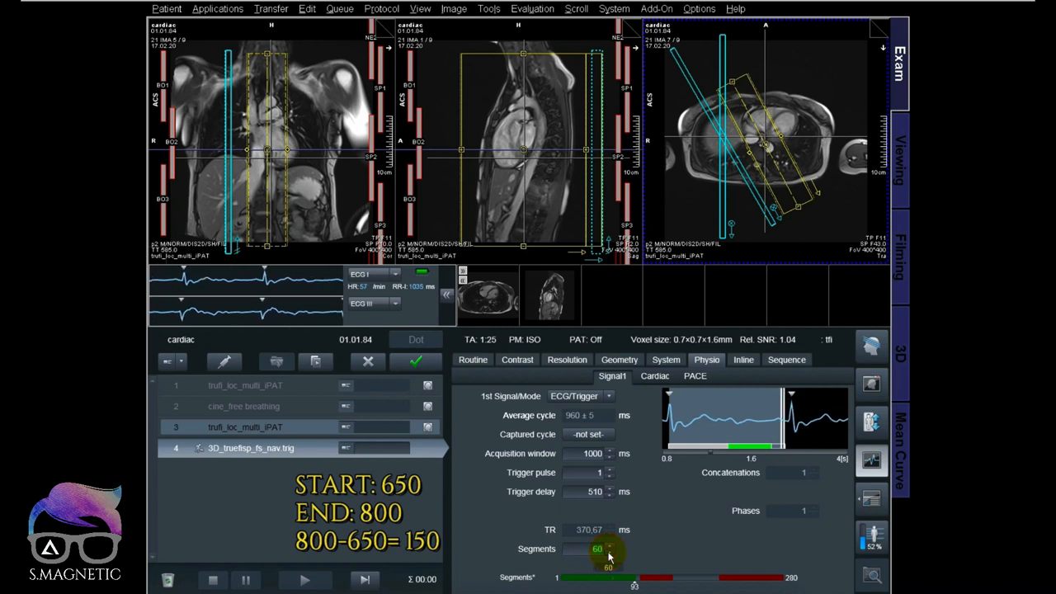
{"action": "left_click", "coordinate": [611, 545]}
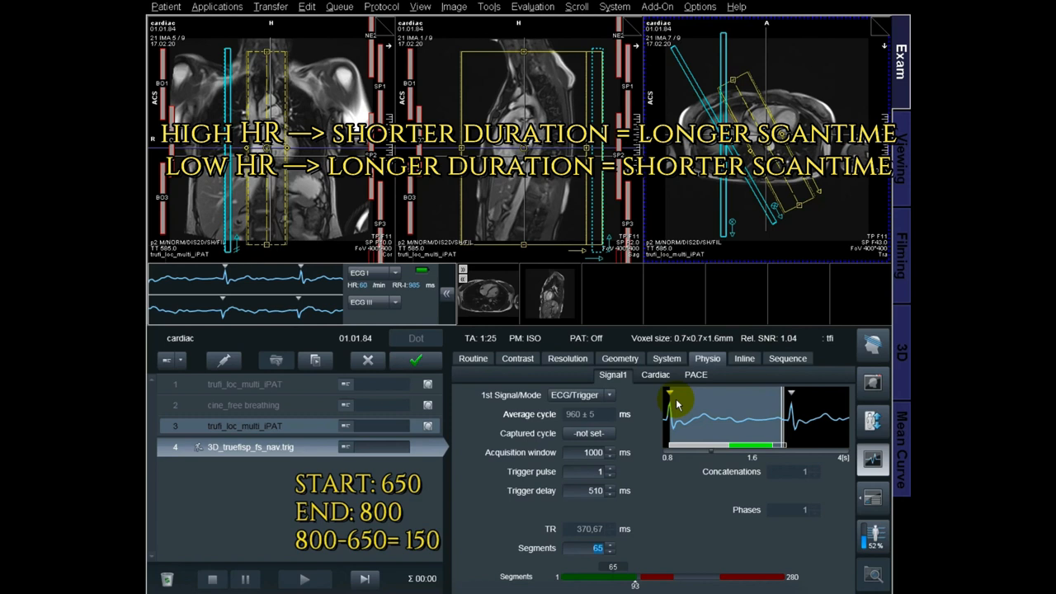
{"action": "left_click", "coordinate": [696, 375]}
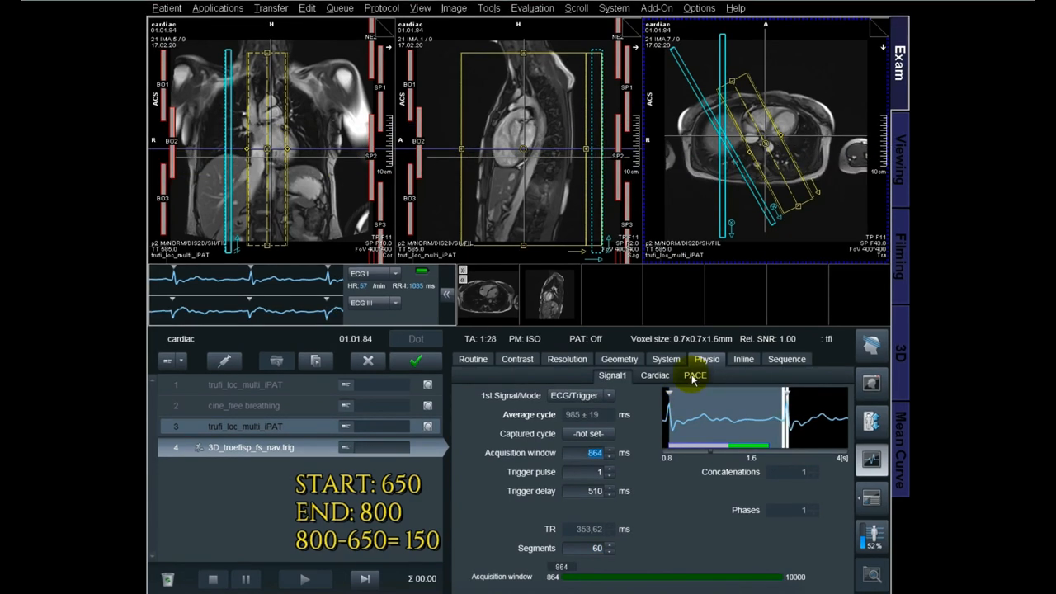
Step: Set the PACE navigator accept window to ±2 mm at 136 mm and start the scan
{"action": "left_click", "coordinate": [695, 377]}
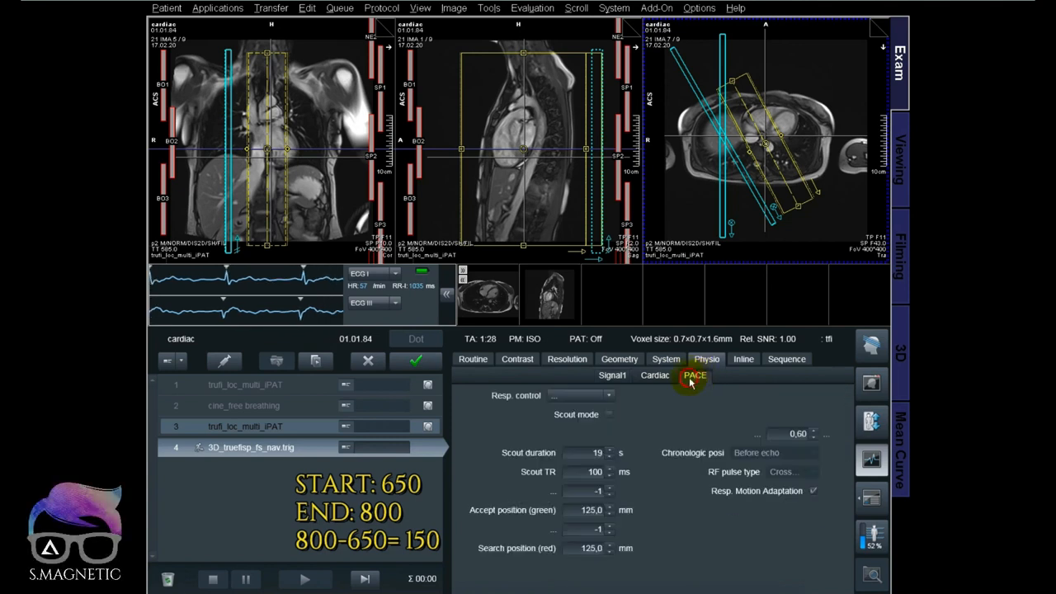
{"action": "left_click", "coordinate": [581, 397]}
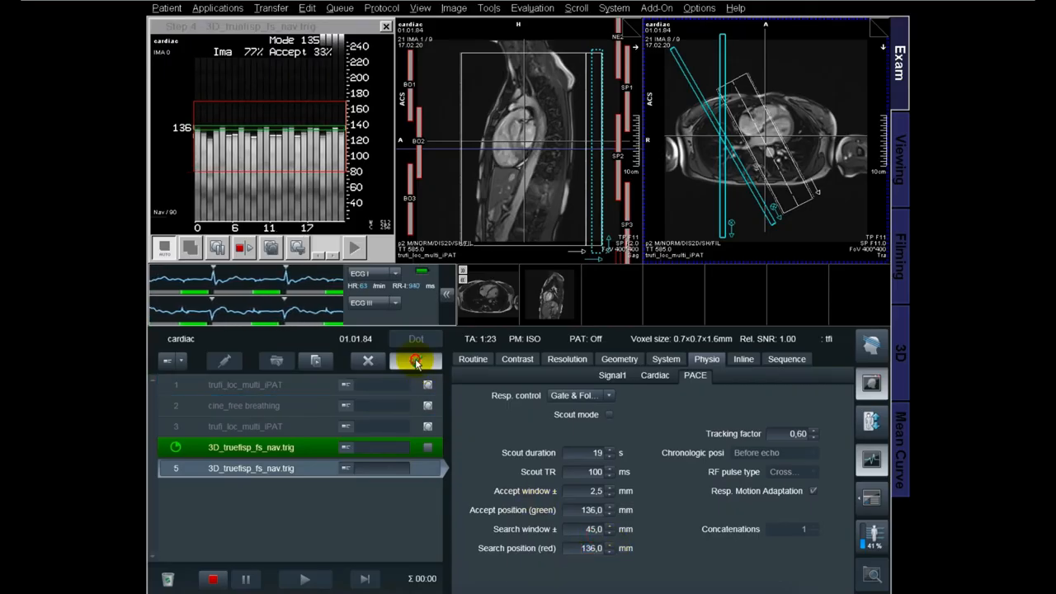
Step: Load the finished 3D TrueFISP coronary series into the 3D card's MPR layout
{"action": "left_click", "coordinate": [416, 360]}
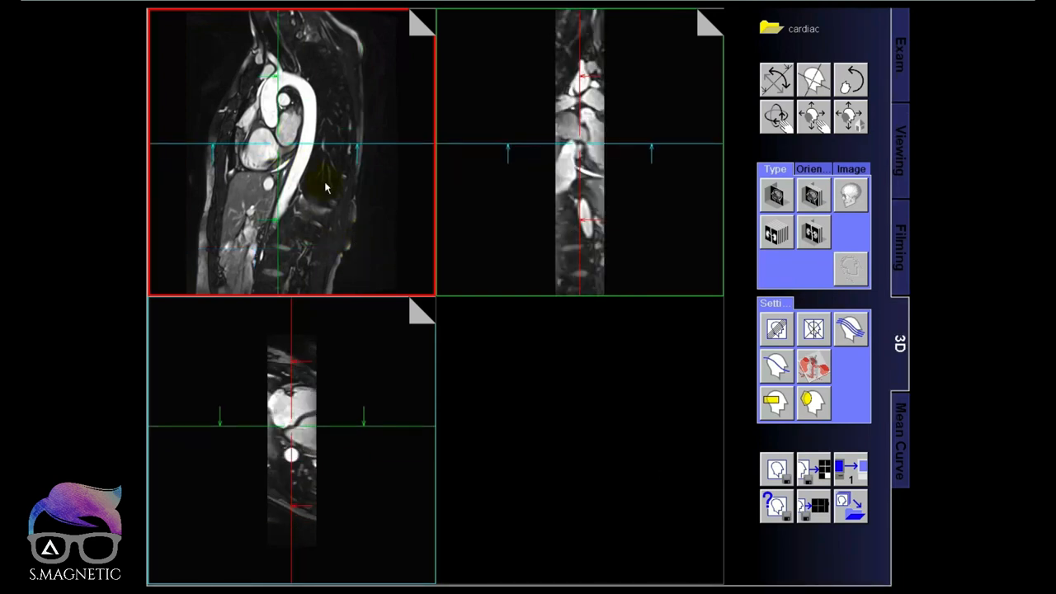
Step: Launch Dot Cockpit from the Applications menu, browsing the SIEMENS protocol tree
{"action": "left_click", "coordinate": [812, 231]}
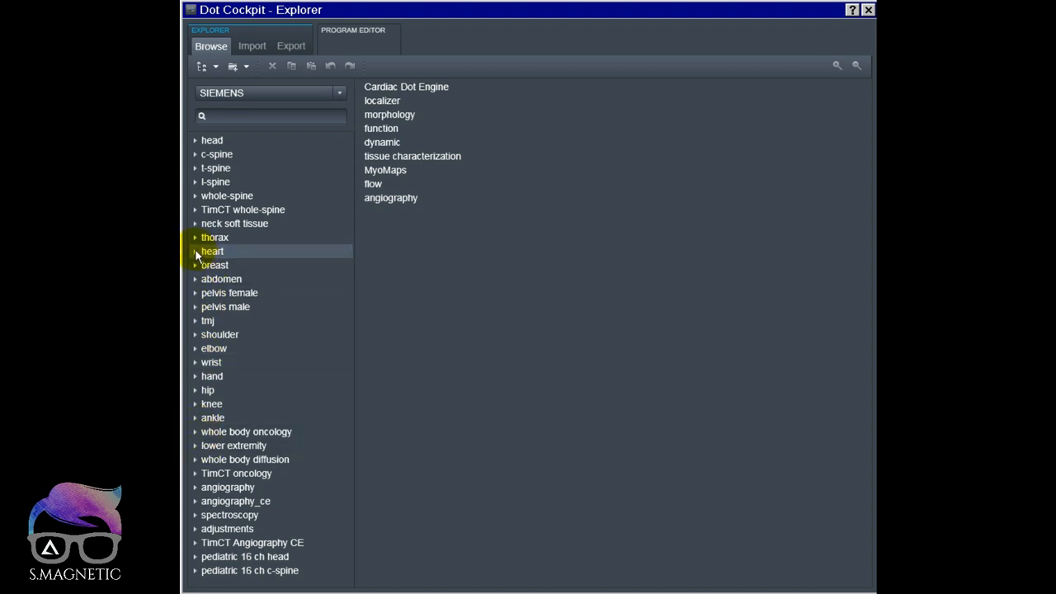
Step: Navigate heart > angiography > BEAT Breath-hold and select the tfl3D_nav_fs_bh_iPAT protocol
{"action": "left_click", "coordinate": [196, 251]}
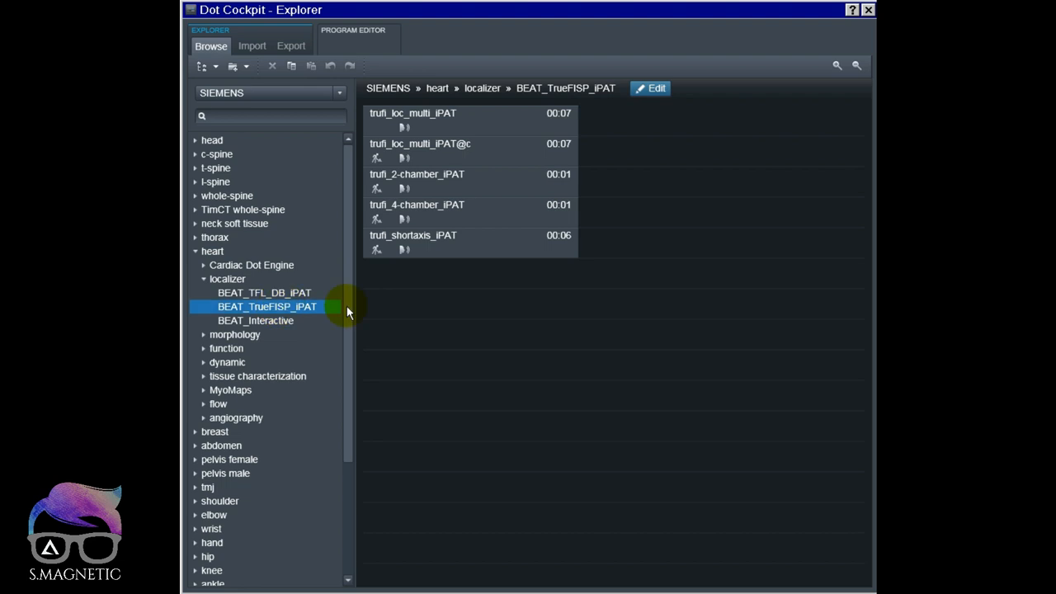
{"action": "mouse_move", "coordinate": [205, 282]}
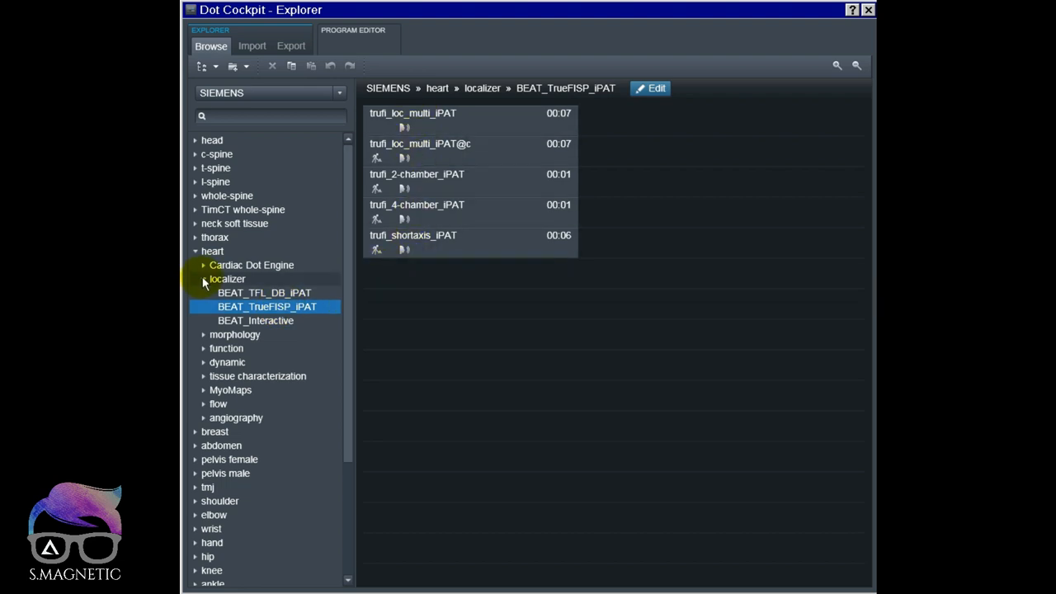
{"action": "left_click", "coordinate": [203, 279]}
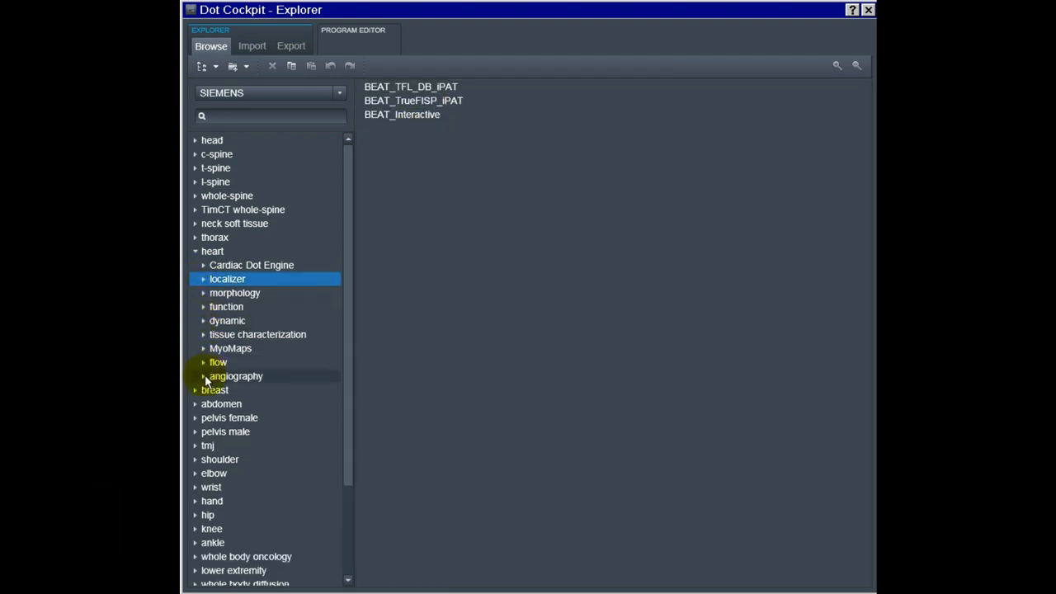
{"action": "left_click", "coordinate": [205, 377]}
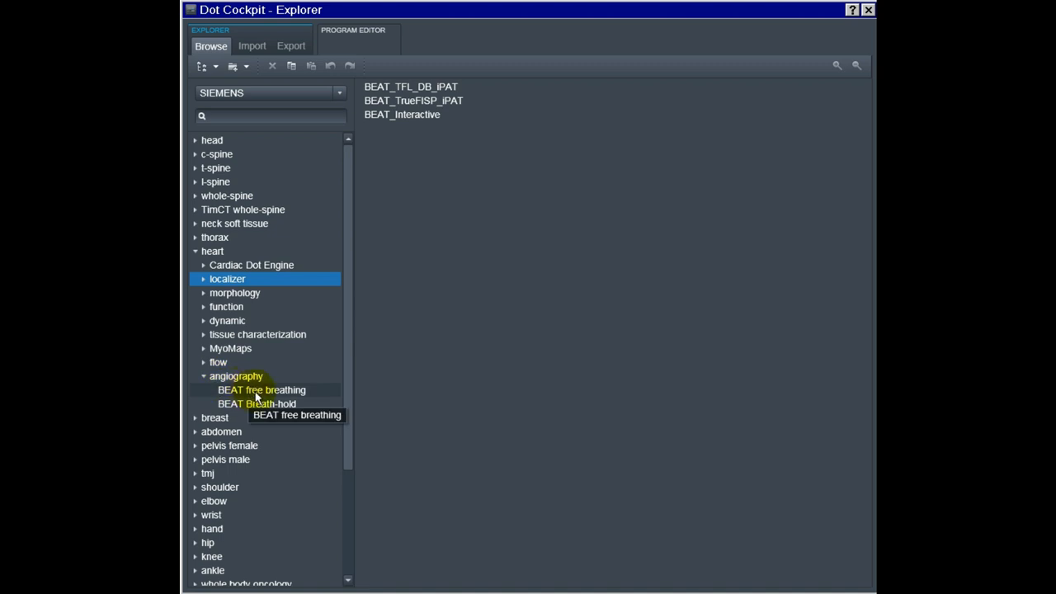
{"action": "left_click", "coordinate": [258, 403]}
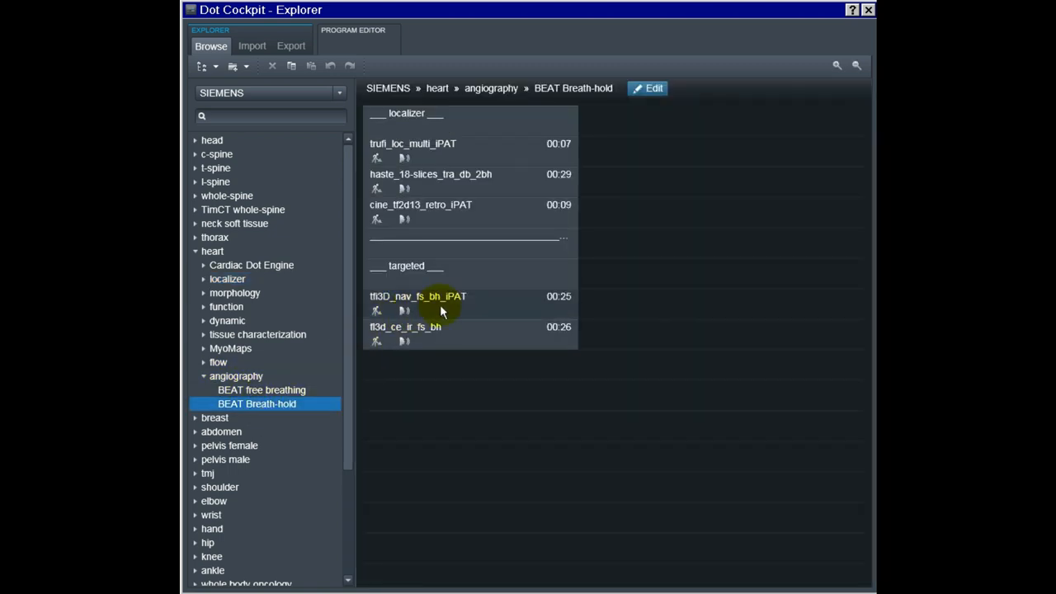
{"action": "left_click", "coordinate": [438, 300]}
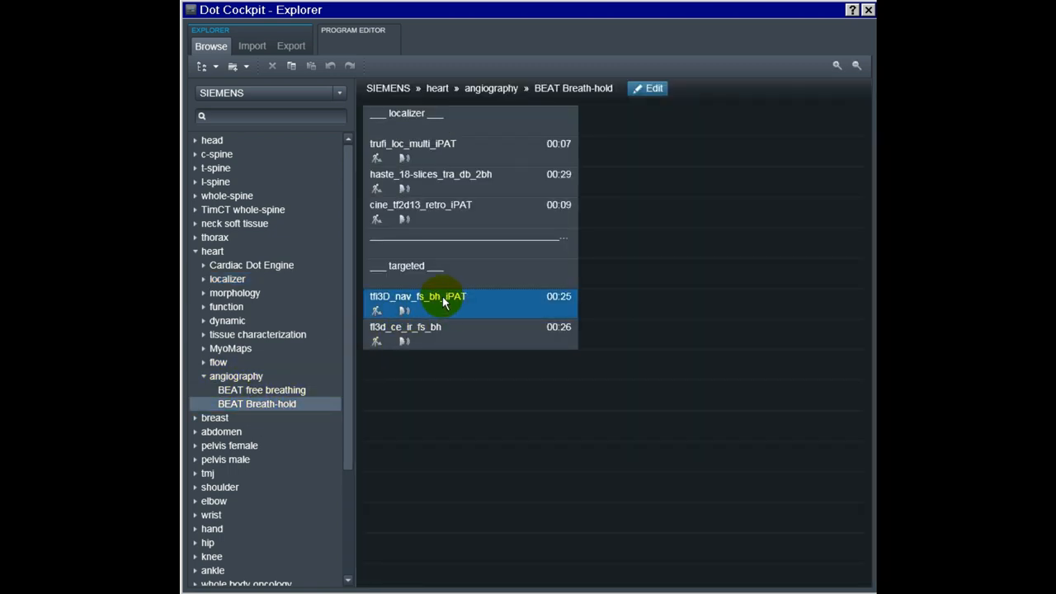
{"action": "mouse_move", "coordinate": [449, 307]}
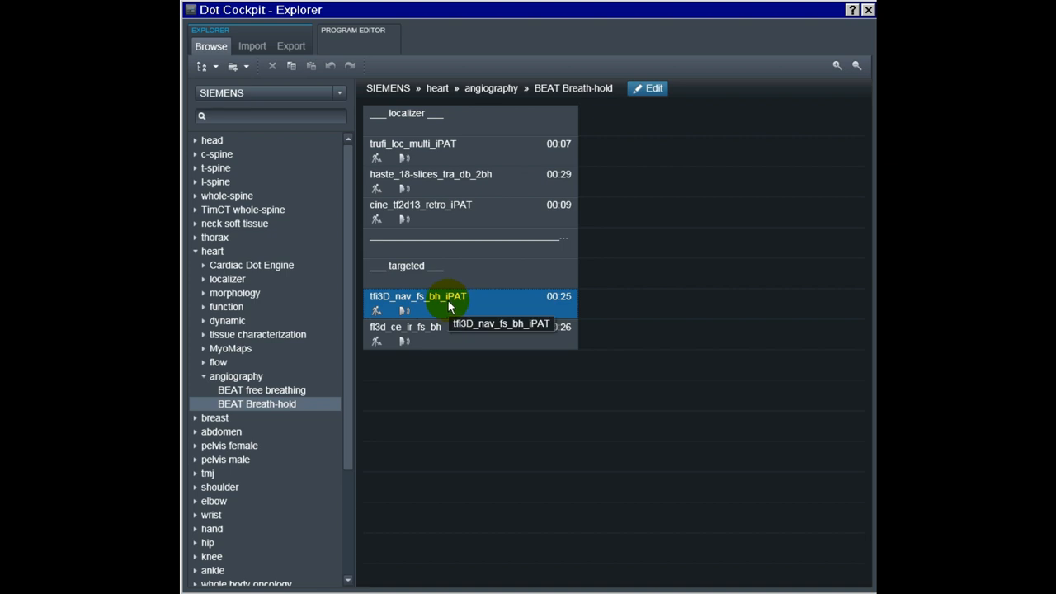